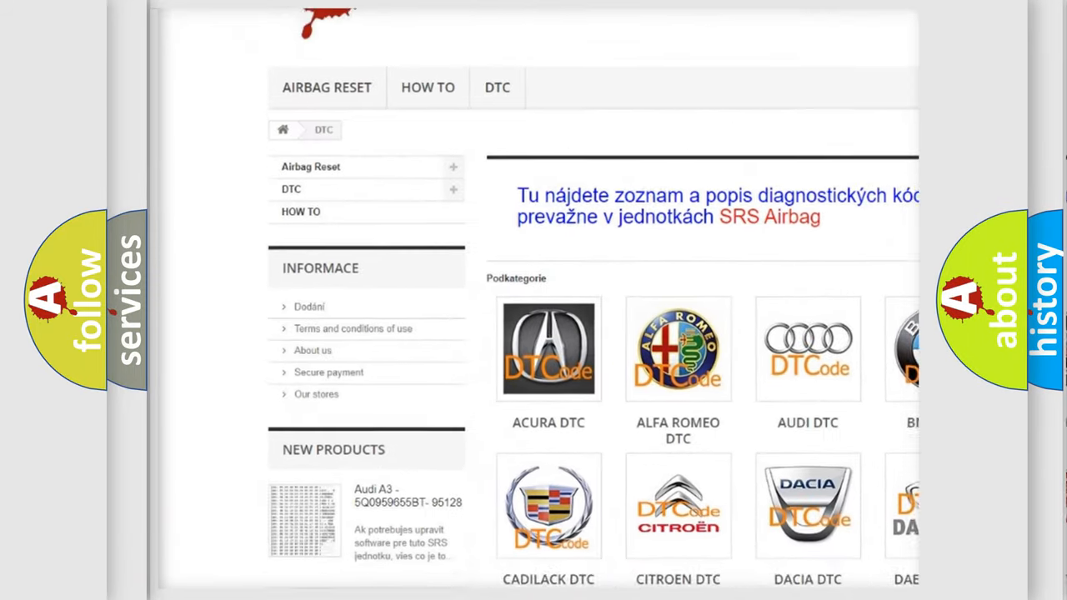
# Scroll the DTC category page down to reveal more car-make tiles, including Infiniti DTC.
pyautogui.scroll(-3)
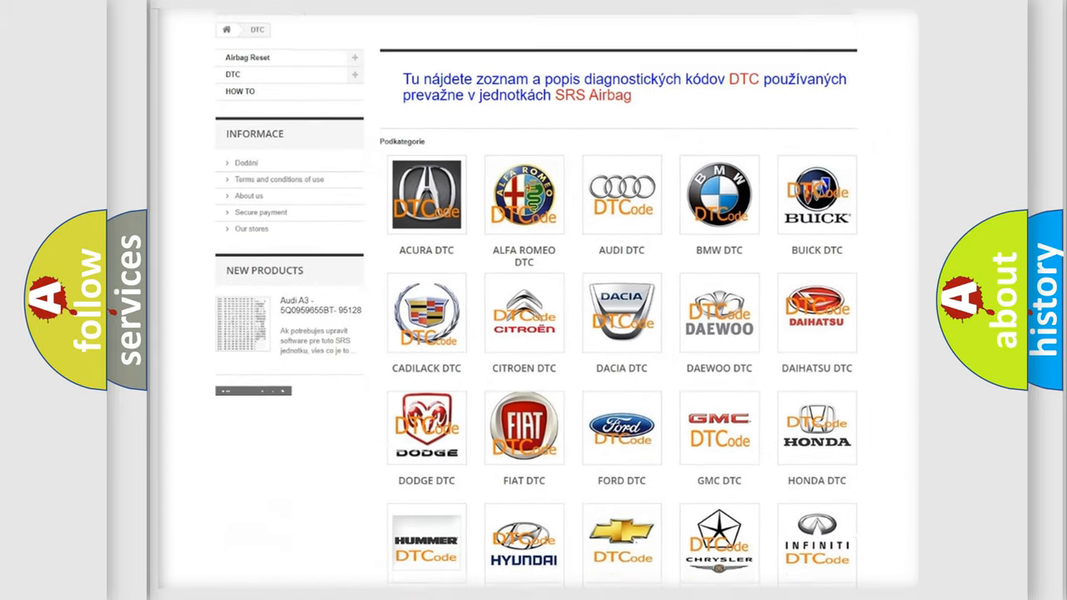
pyautogui.scroll(-3)
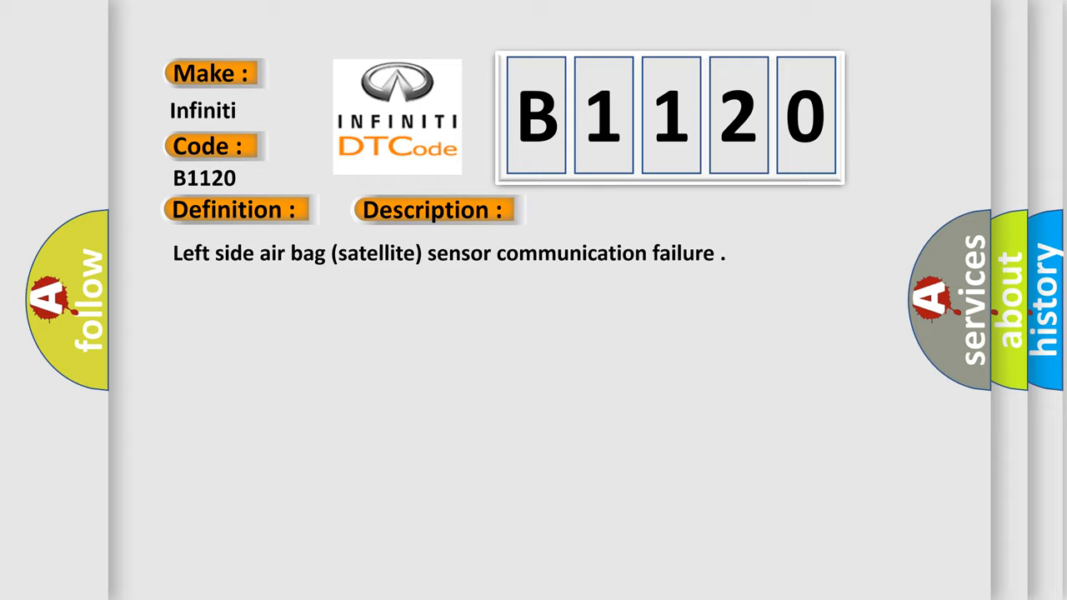
# Advance from the B1120 definition slide to the Cause list with its five numbered items.
pyautogui.click(612, 210)
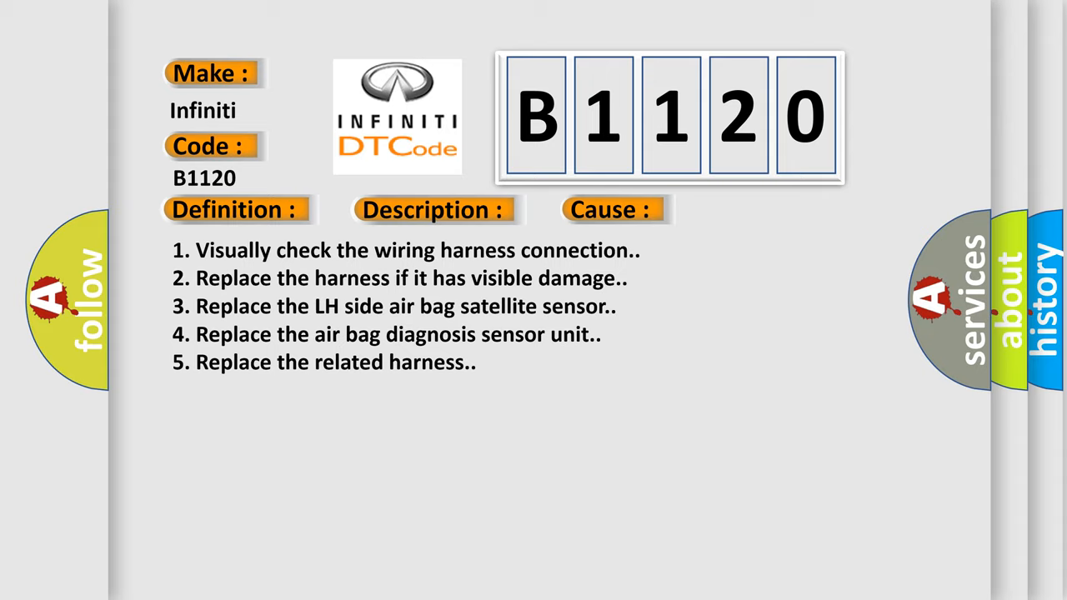